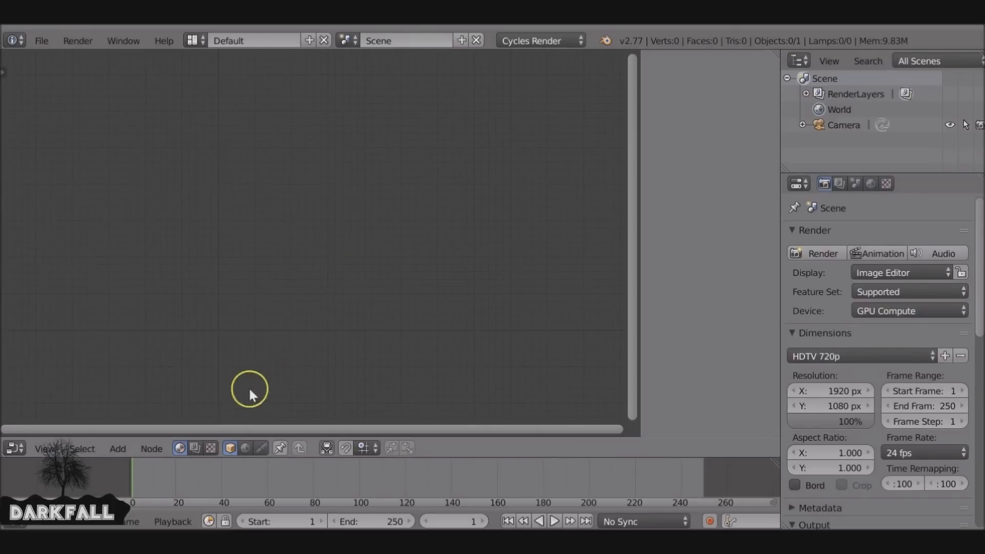
Enable Use Nodes and Backdrop in the compositor and delete the Render Layers node
click(231, 448)
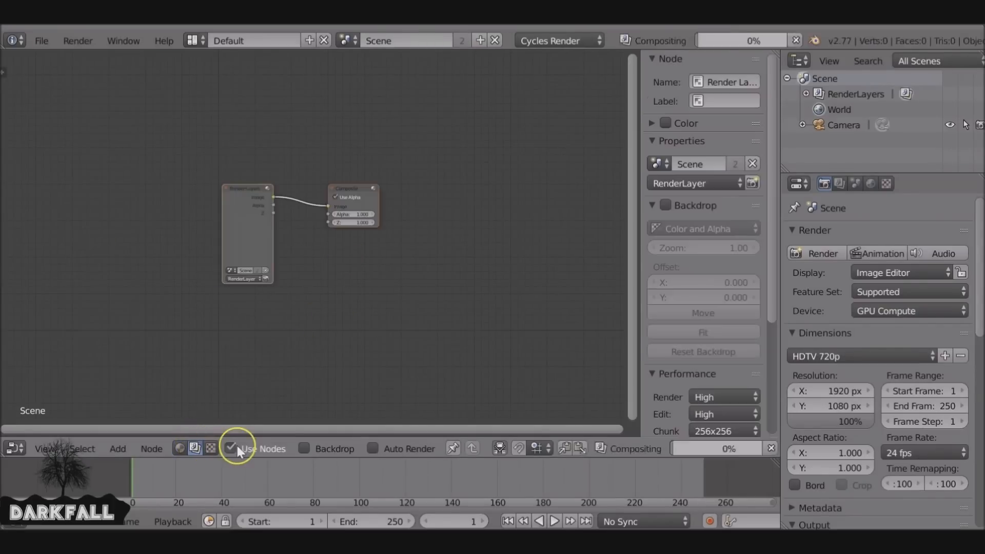
click(303, 448)
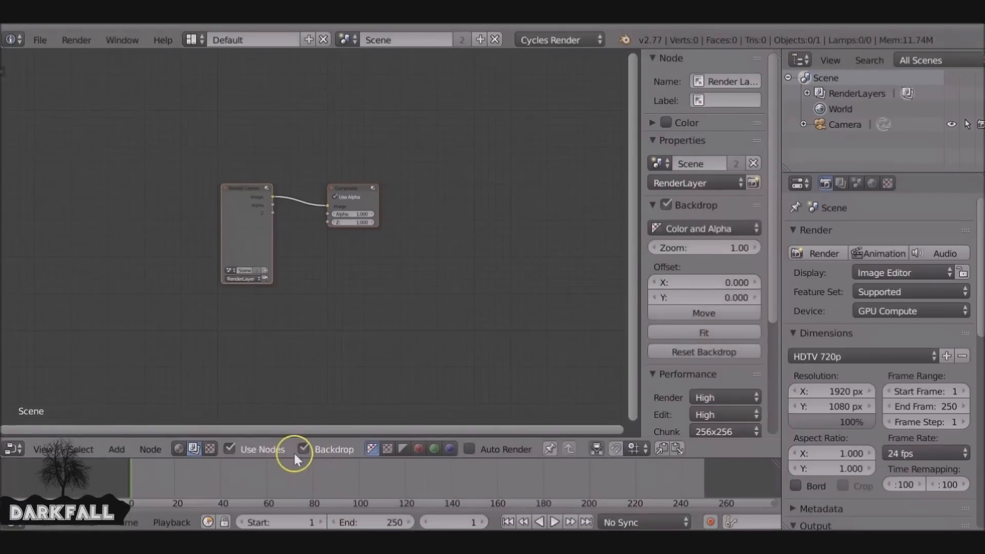
click(304, 448)
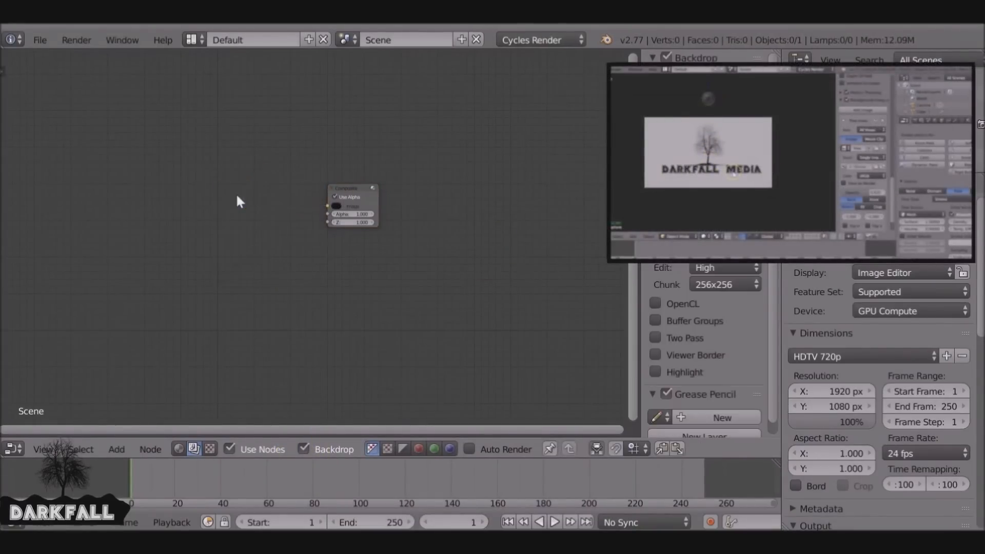
click(116, 449)
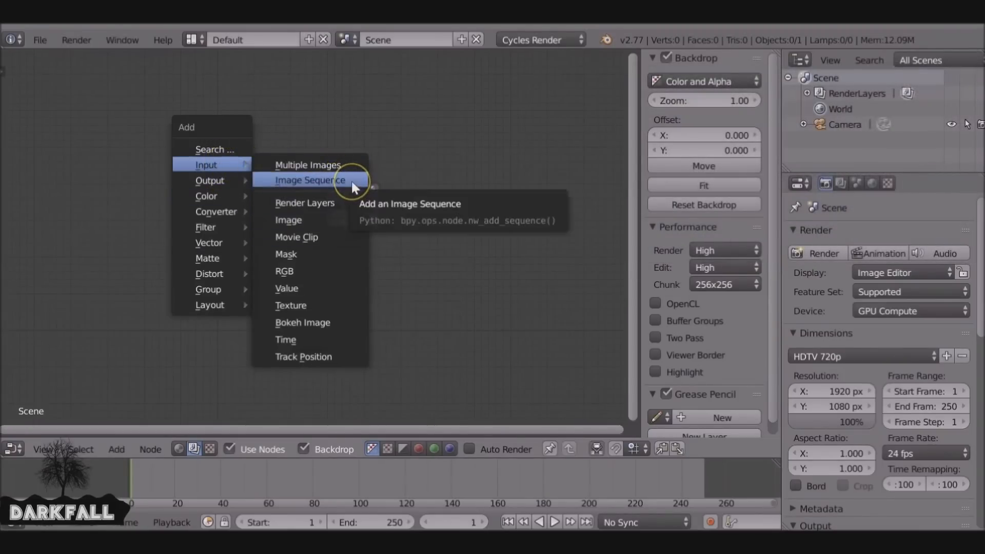
Add an Image Sequence node with the smoke PNGs feeding Composite and Viewer, scene ending at frame 220
click(310, 180)
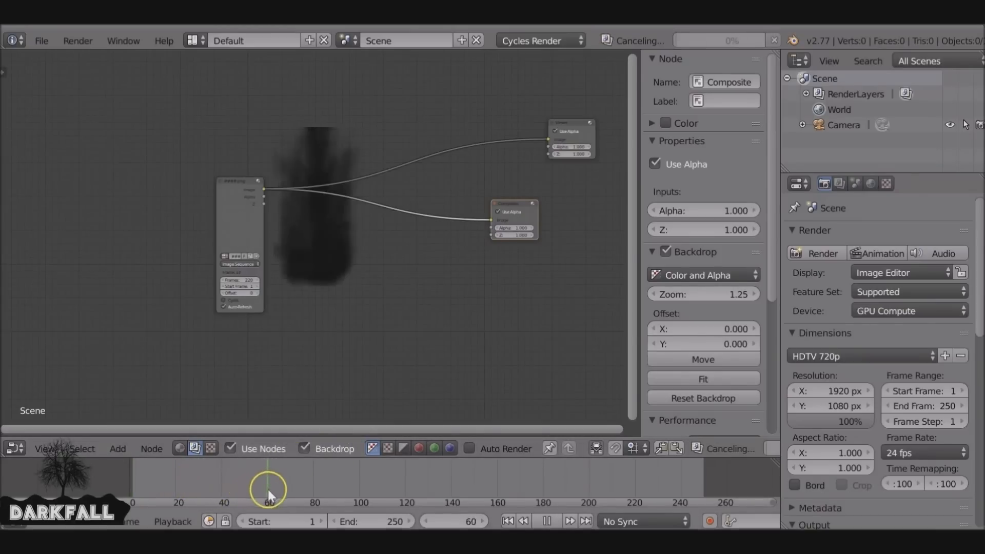
drag(269, 489, 435, 488)
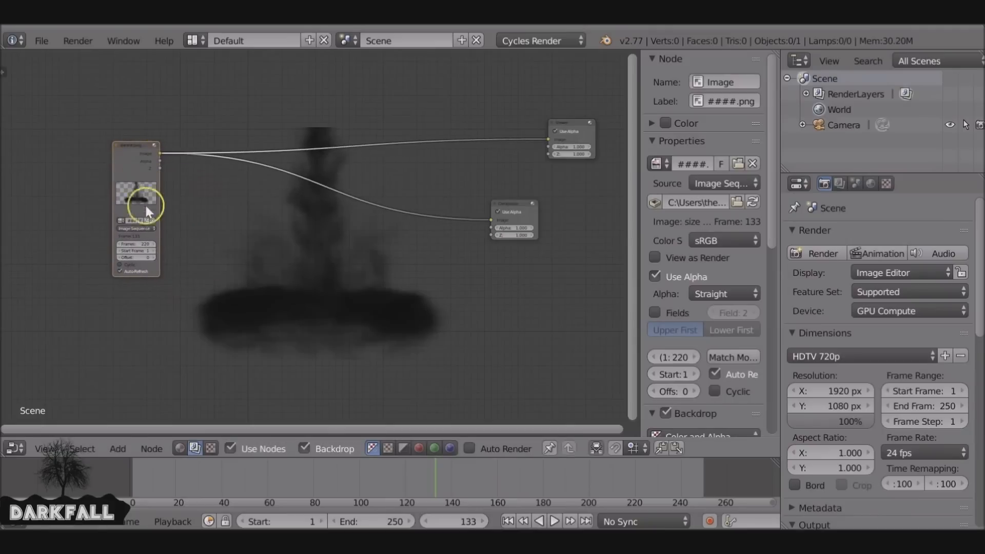
click(346, 521)
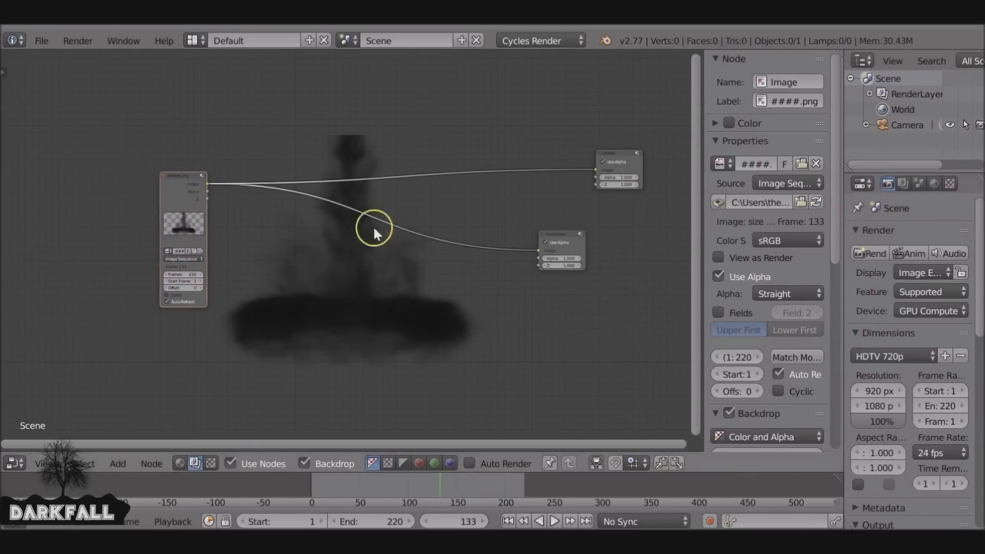
Drop a Mix node onto the smoke link and place it beside the sequence node
click(117, 463)
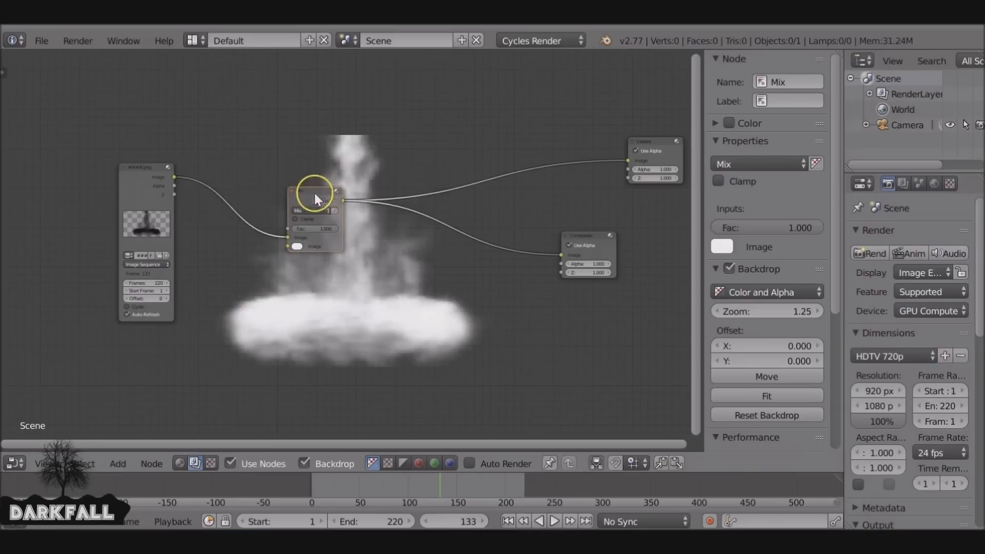
drag(314, 198, 207, 189)
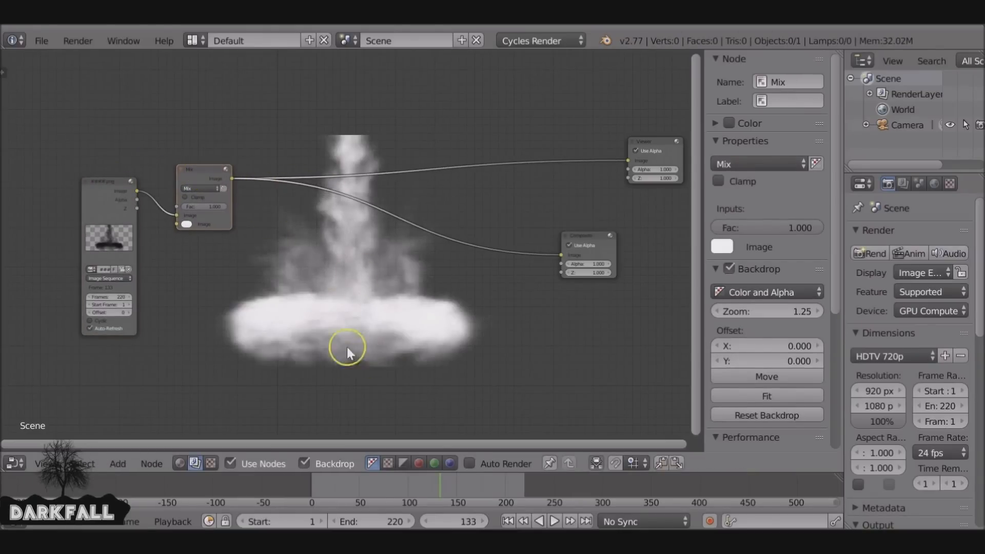
click(117, 463)
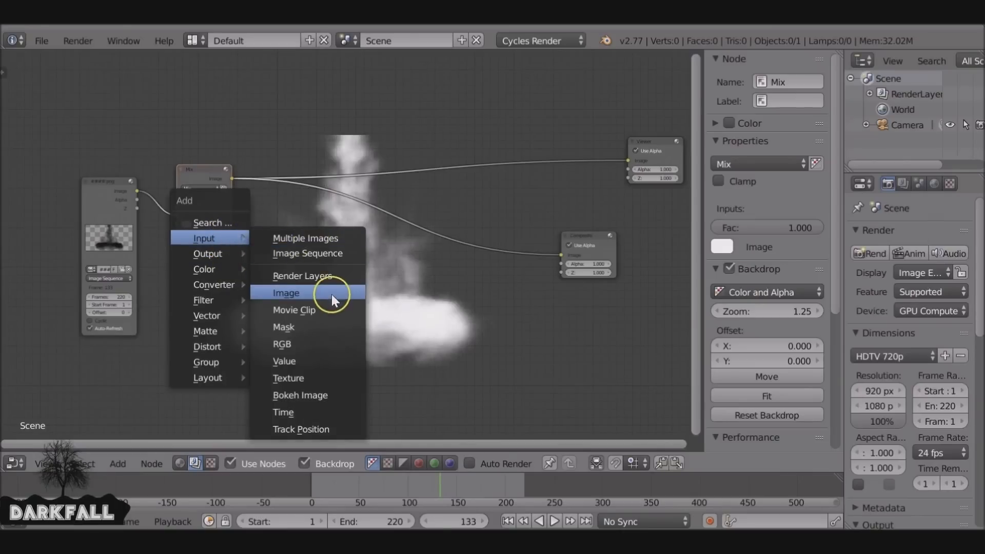
mouse_move(325, 296)
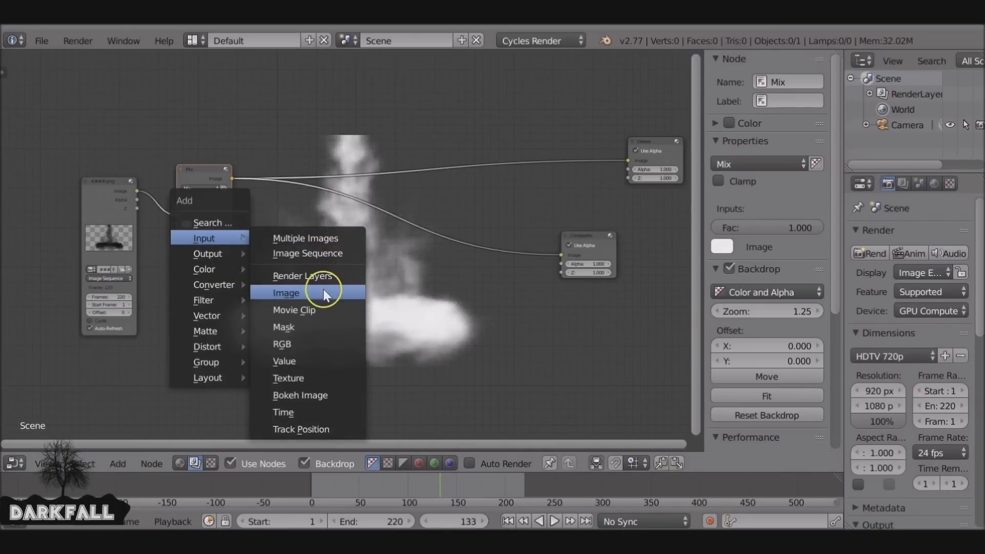
Add an Image node with the DEATH'S REQUEST title PNG and wire it through a second Mix and Scale node
click(285, 293)
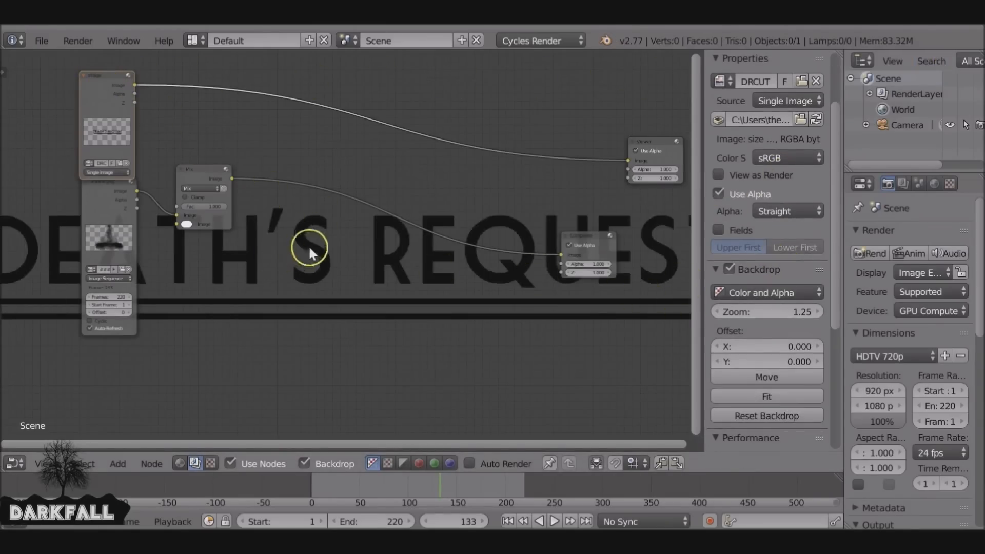
mouse_move(276, 295)
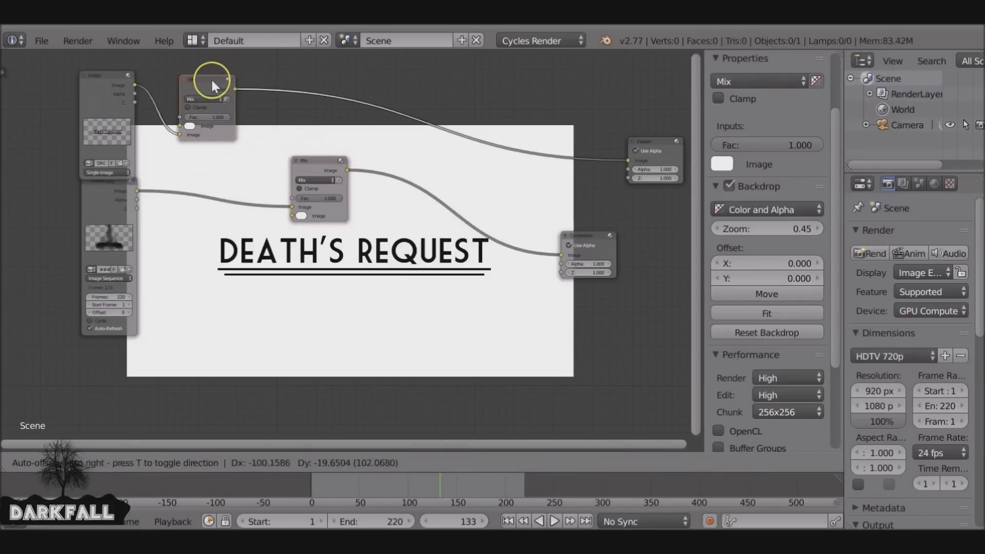
drag(214, 85, 298, 204)
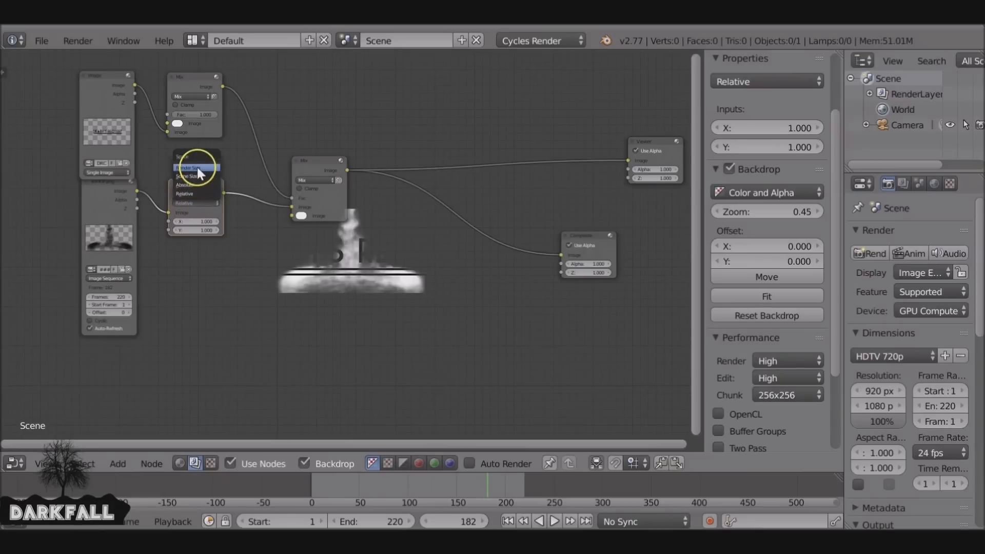
Set the smoke's Scale node to Render Size and preview the scaled smoke at a later frame
click(192, 167)
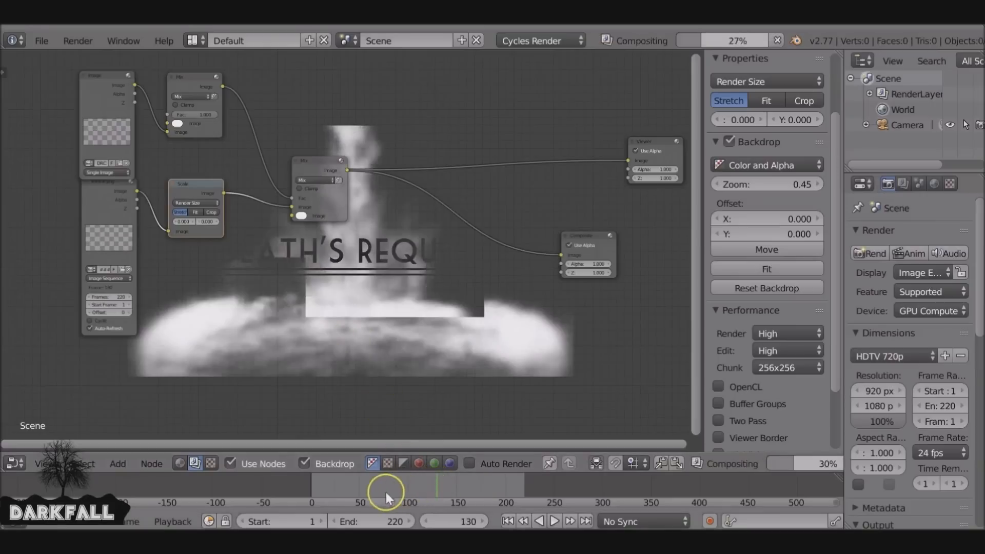
drag(387, 491, 461, 490)
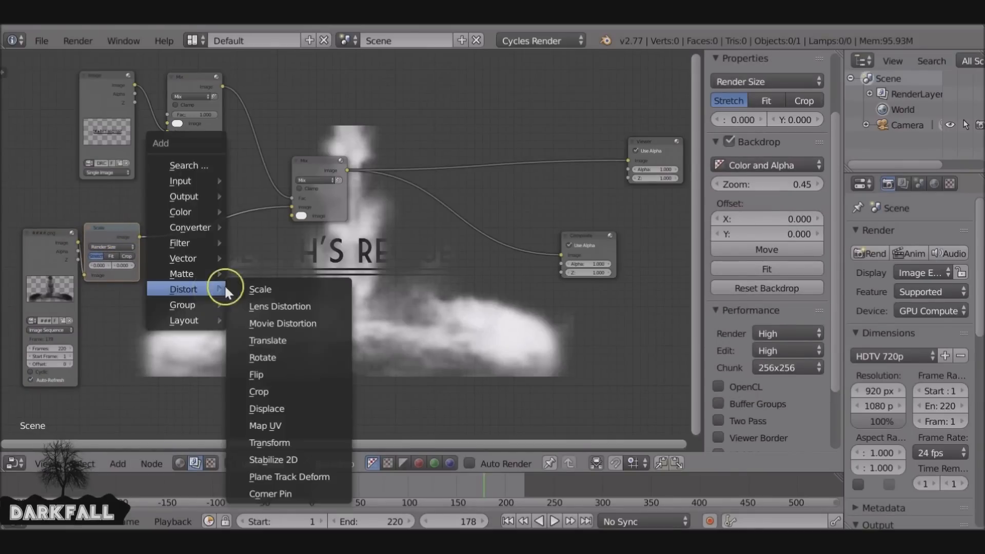
mouse_move(268, 341)
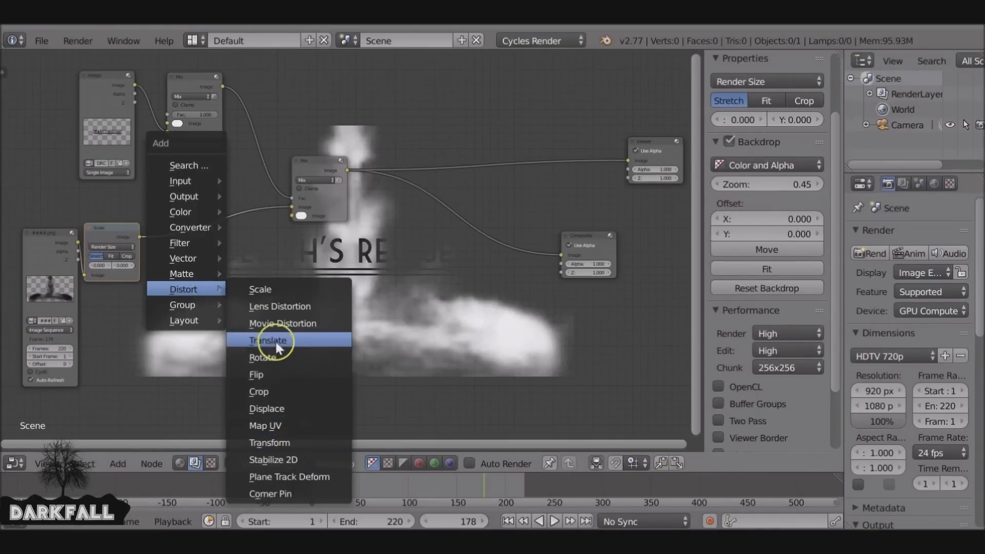
Add a Translate node after Scale shifting the smoke up by about 331 pixels
click(268, 339)
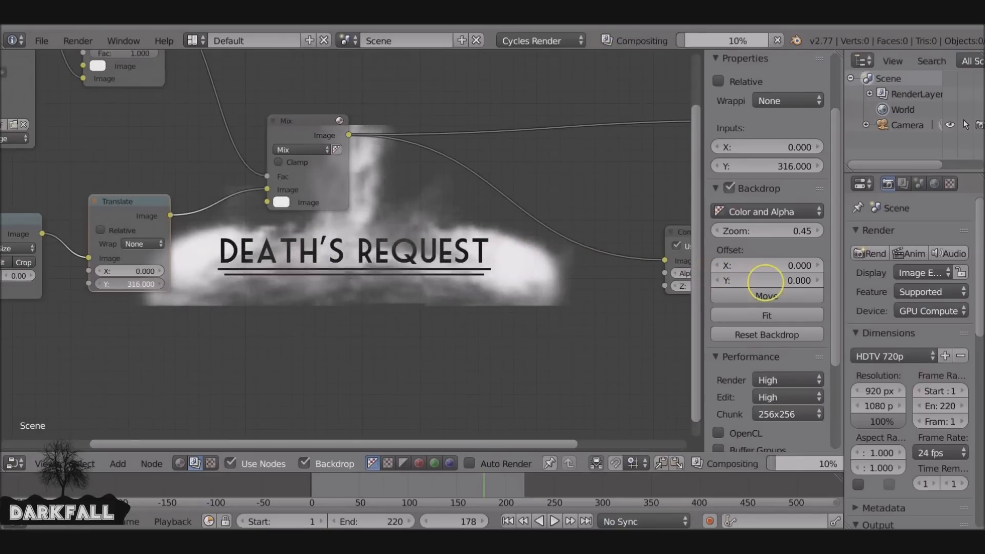
drag(767, 280, 776, 280)
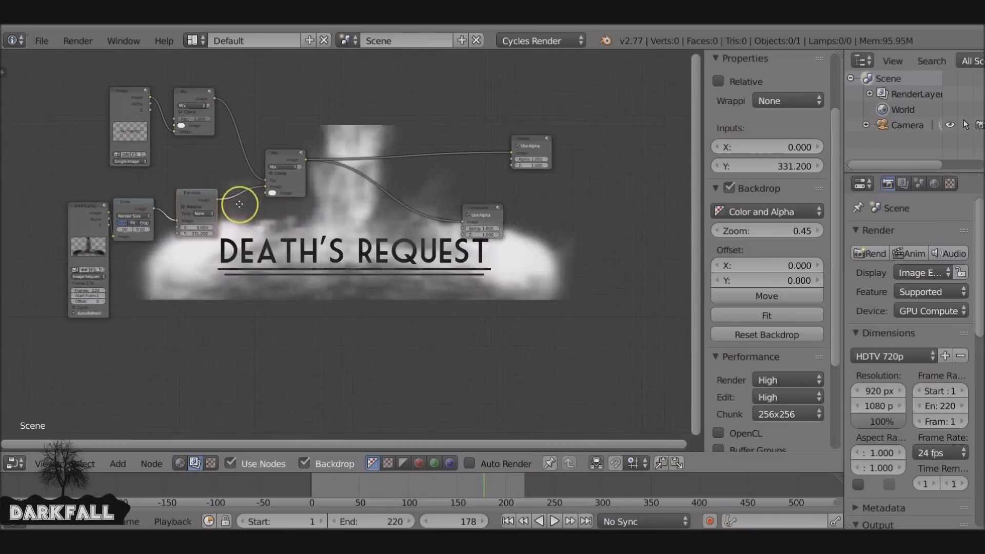
click(552, 521)
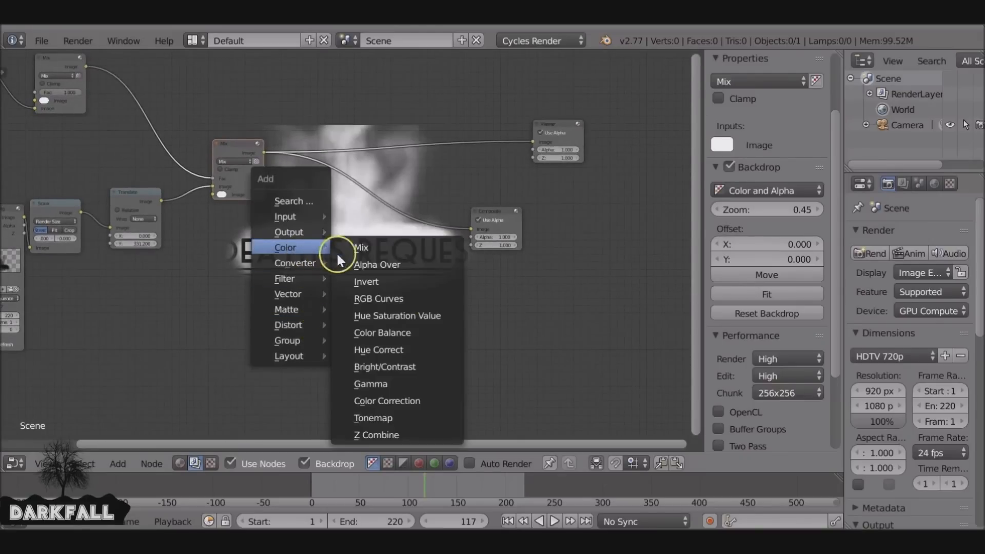
Add an Alpha Over node with a new Image input and Scale node, and start loading its image
click(377, 265)
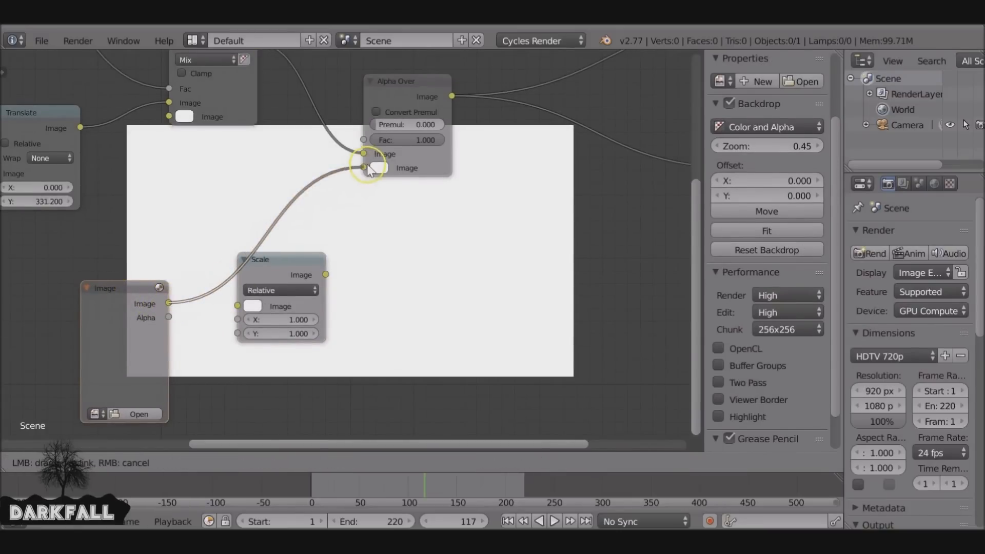
click(138, 413)
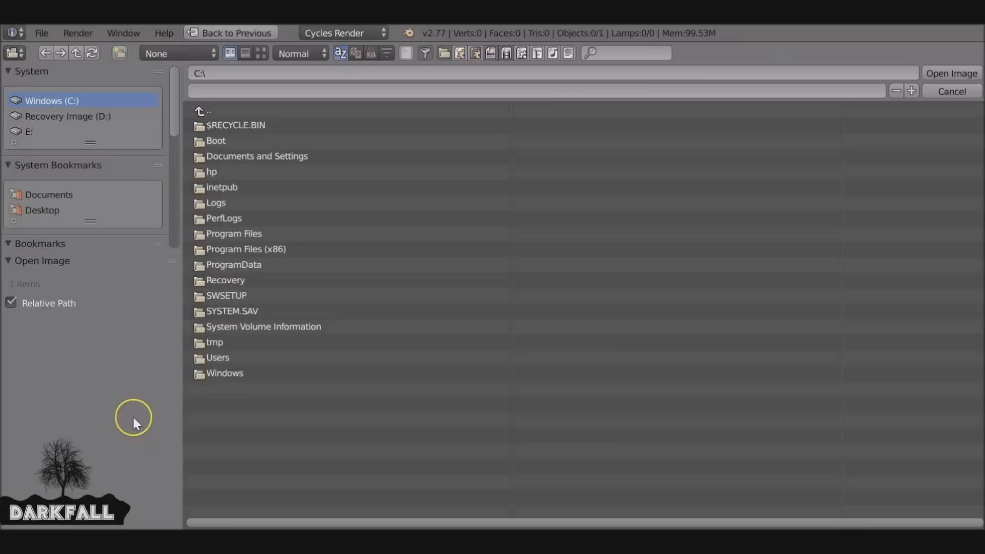
Load Paper.jpg from the Textures folder as the background image
click(43, 210)
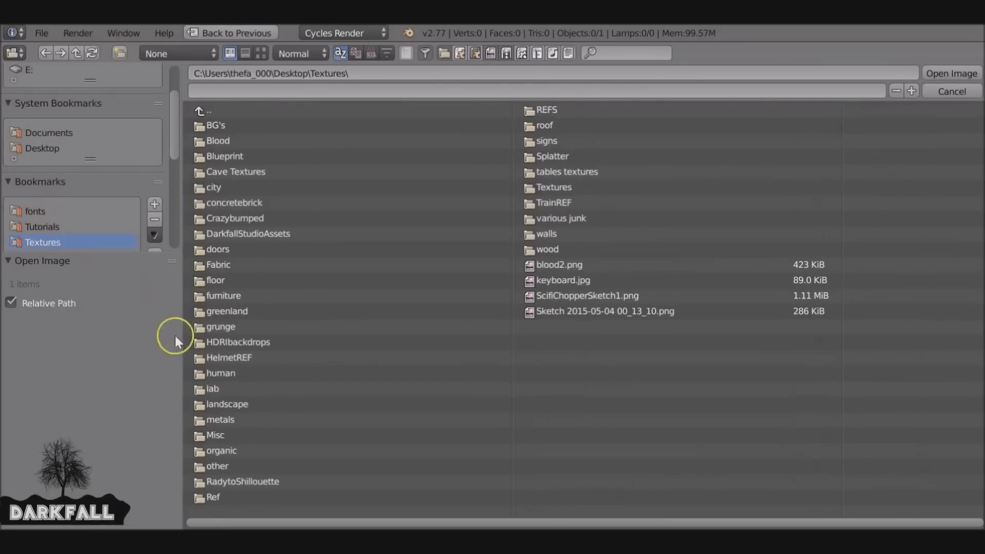
double_click(217, 466)
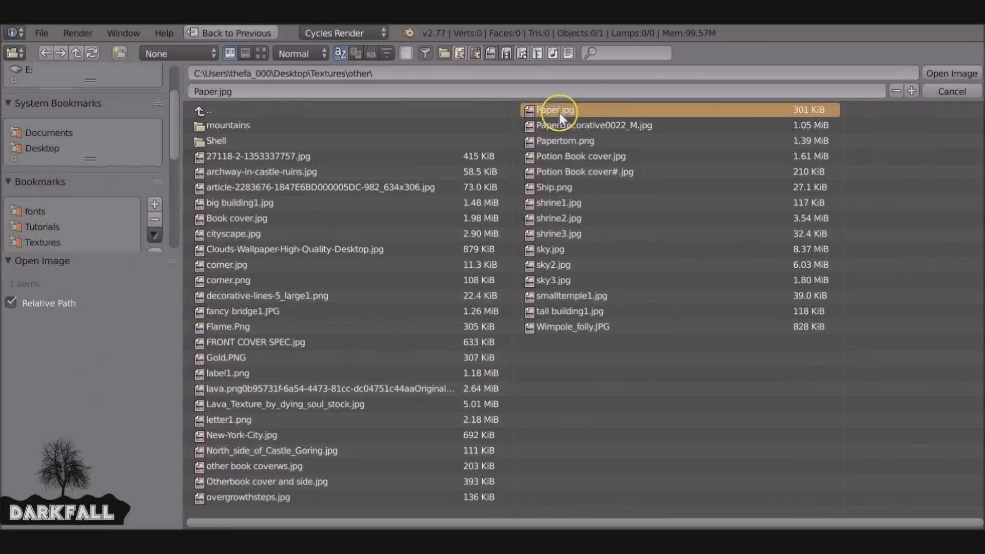
click(950, 74)
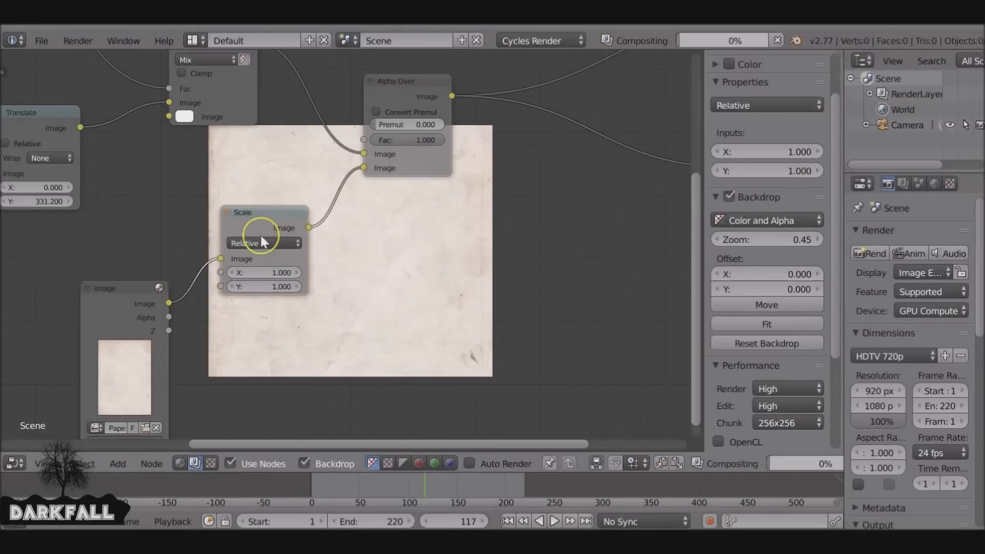
Set the paper's Scale node to Render Size (Stretch) so the title shows over the paper
click(264, 243)
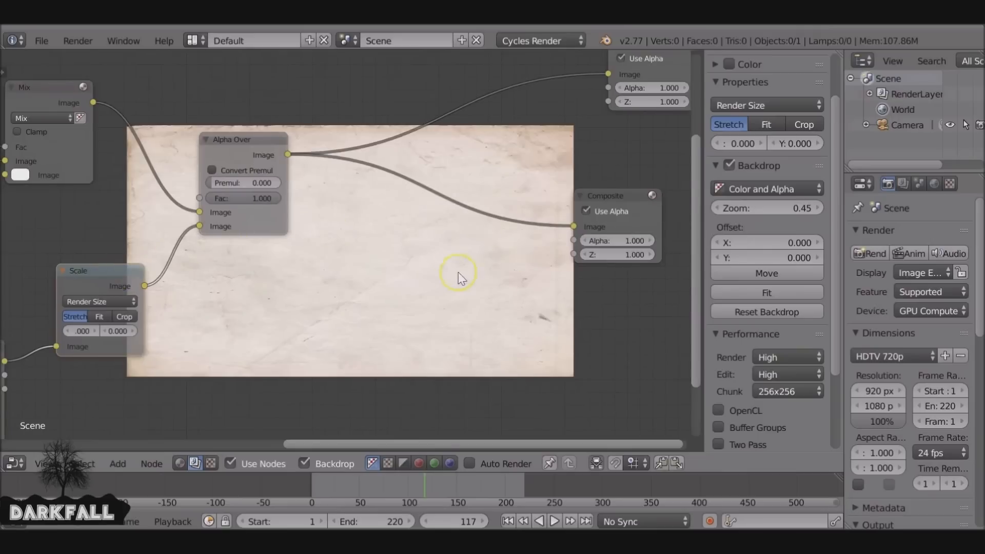
click(212, 170)
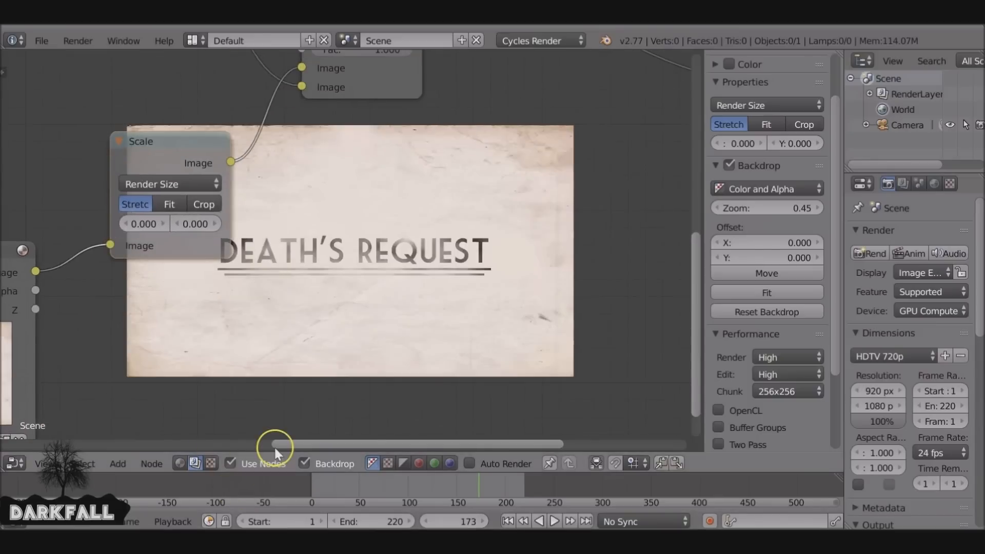
mouse_move(368, 147)
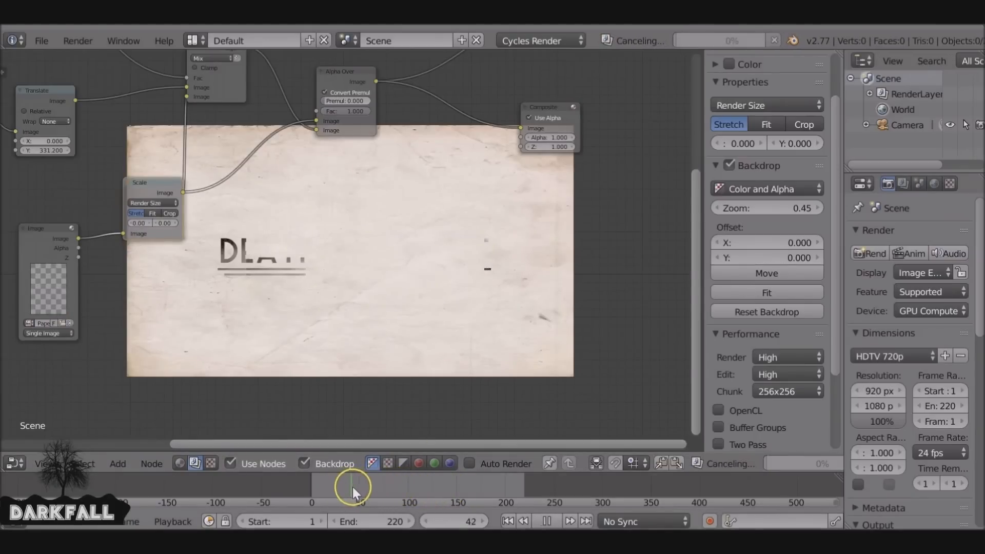
Scrub the timeline to preview the title gradually revealing over the paper
drag(352, 486, 443, 490)
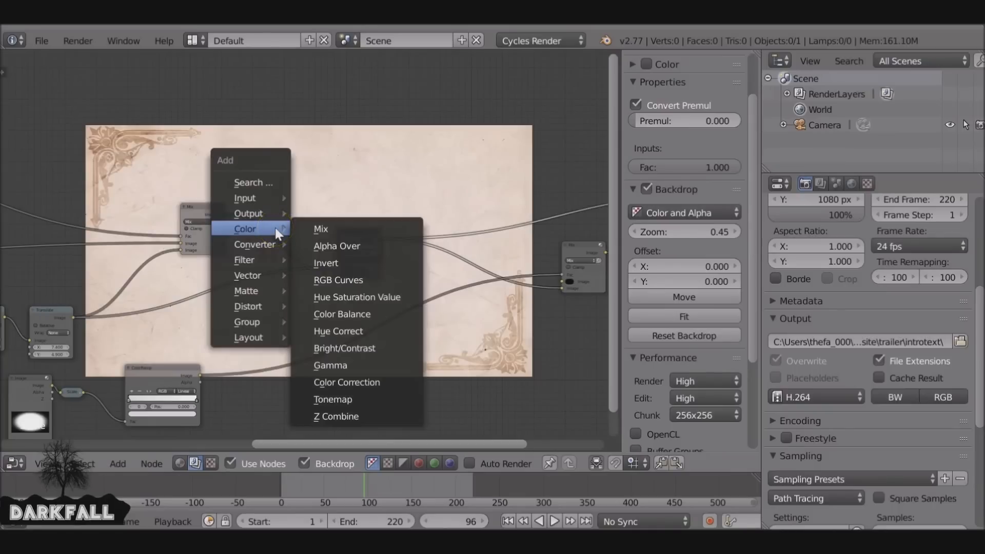
Insert an RGB Curves node after the Mix node in the smoke chain, curve left at default
click(337, 279)
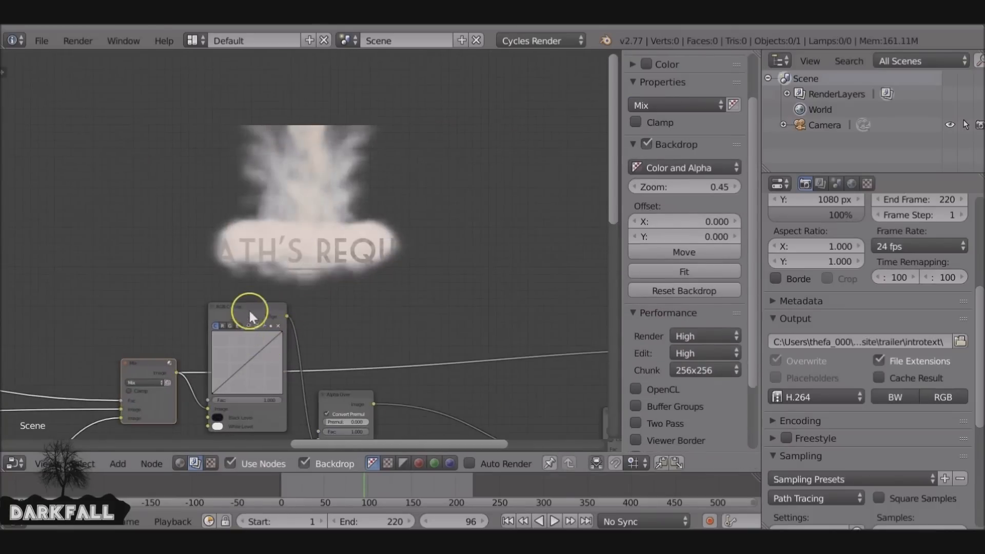
click(247, 308)
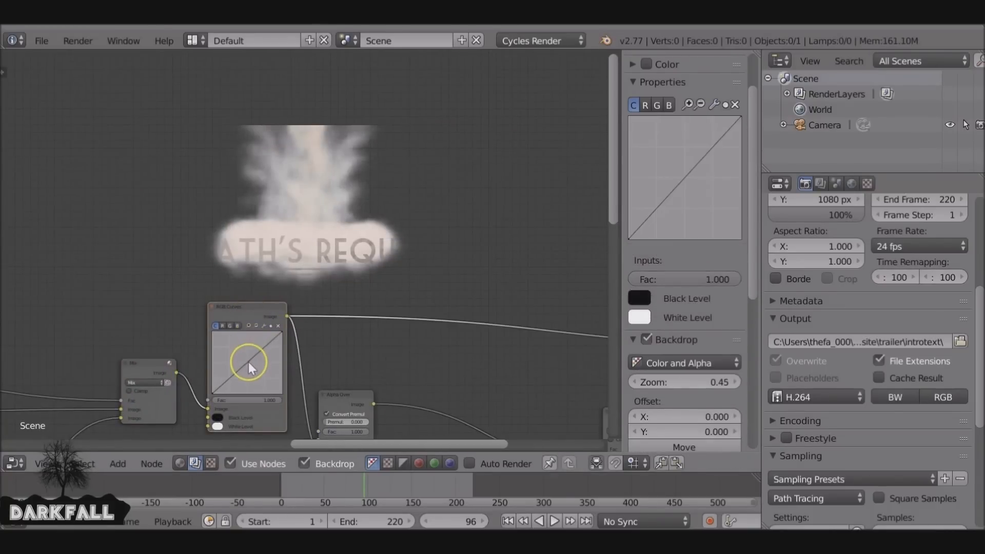